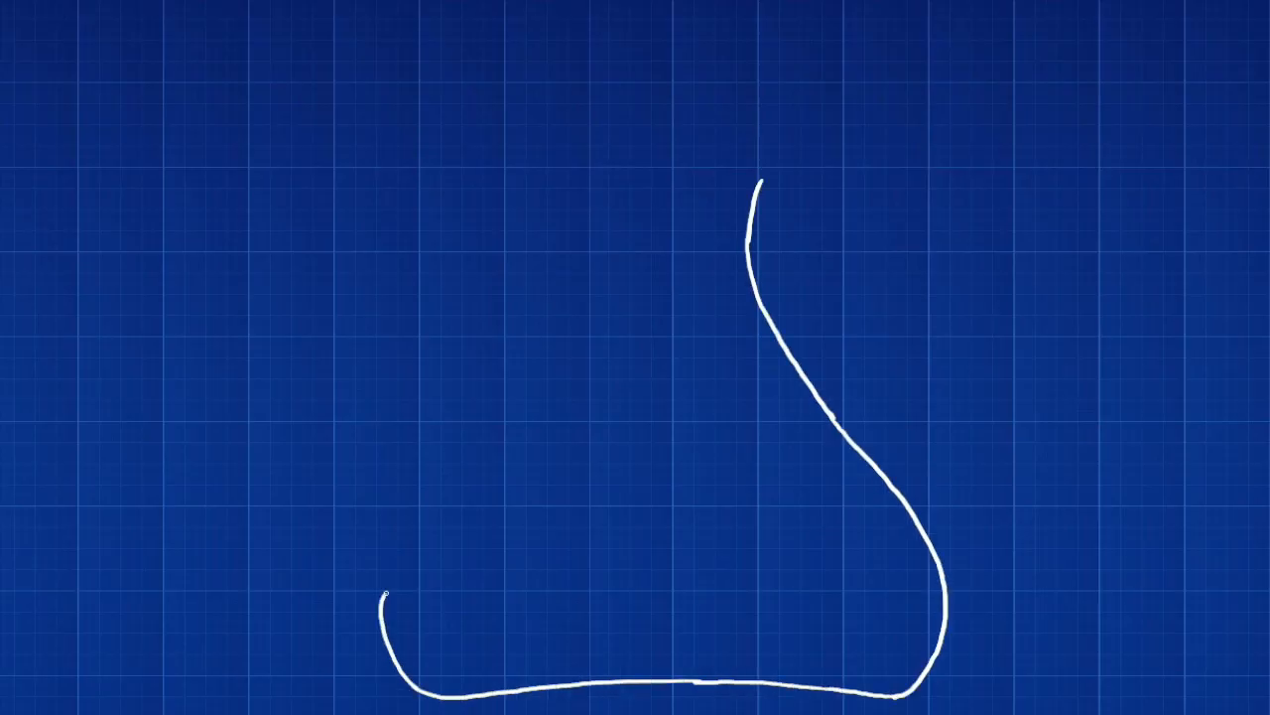
drag(437, 19, 378, 347)
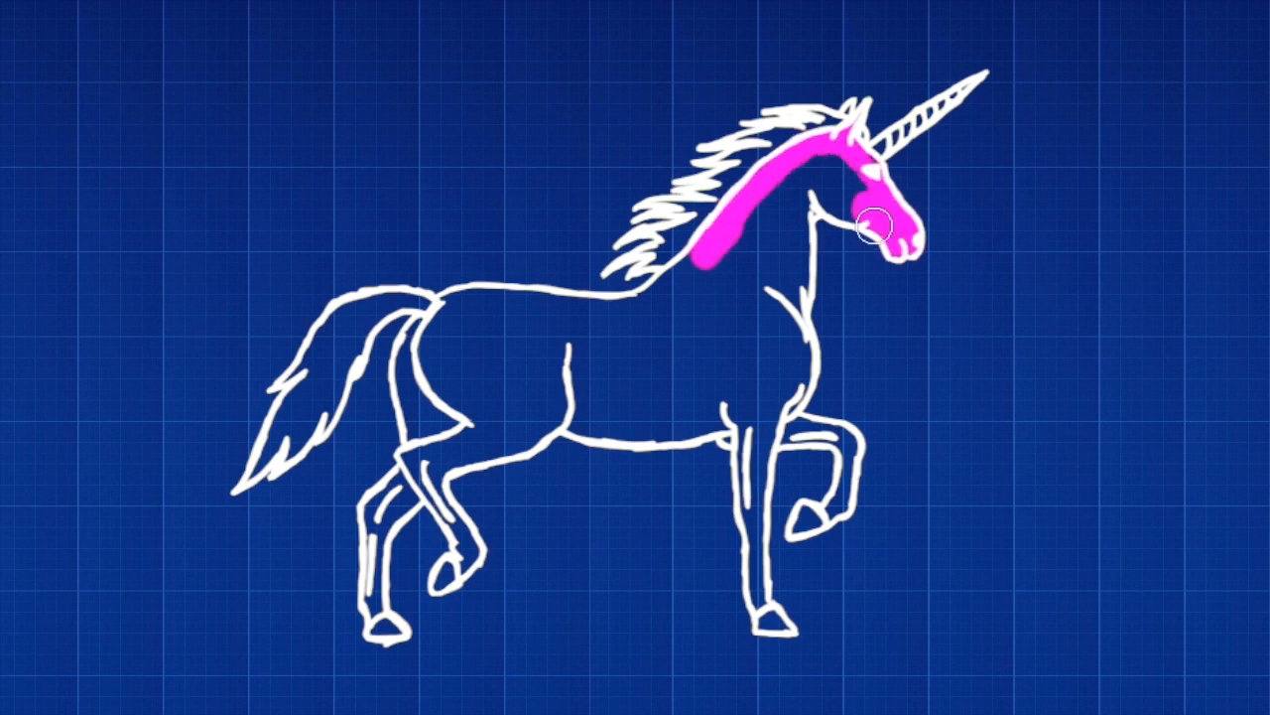
drag(873, 223, 804, 441)
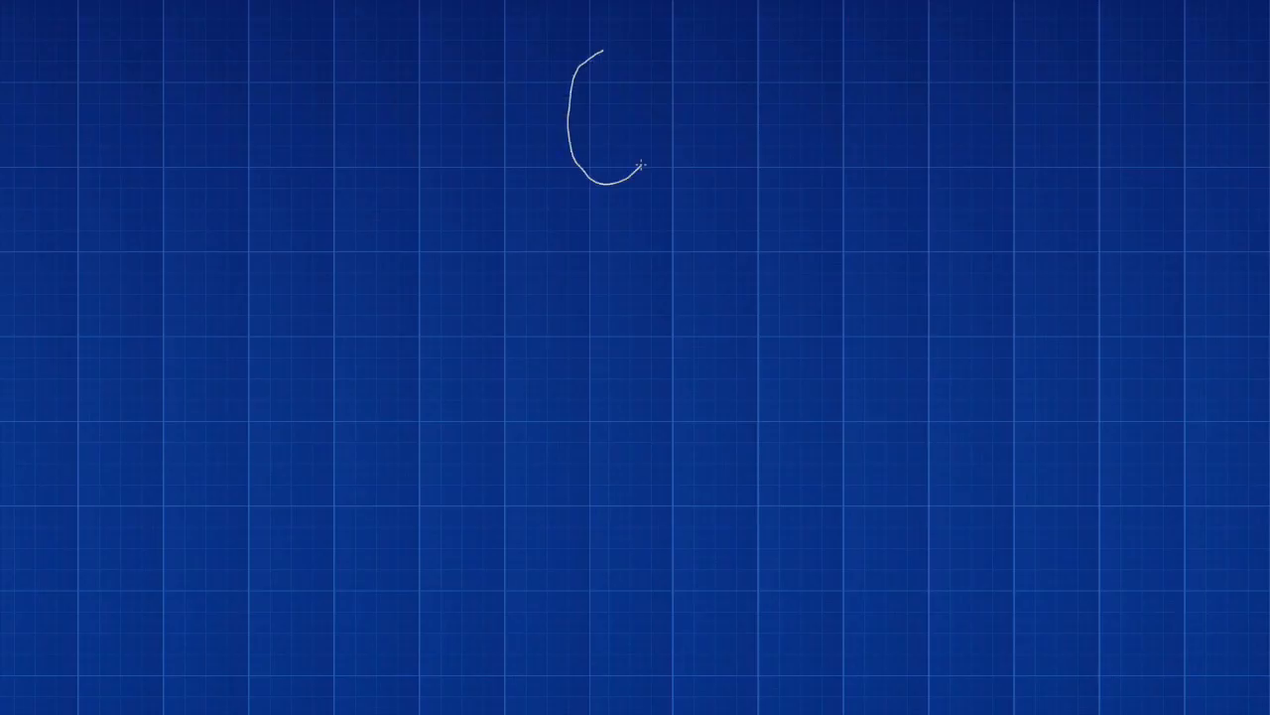
drag(572, 103, 596, 113)
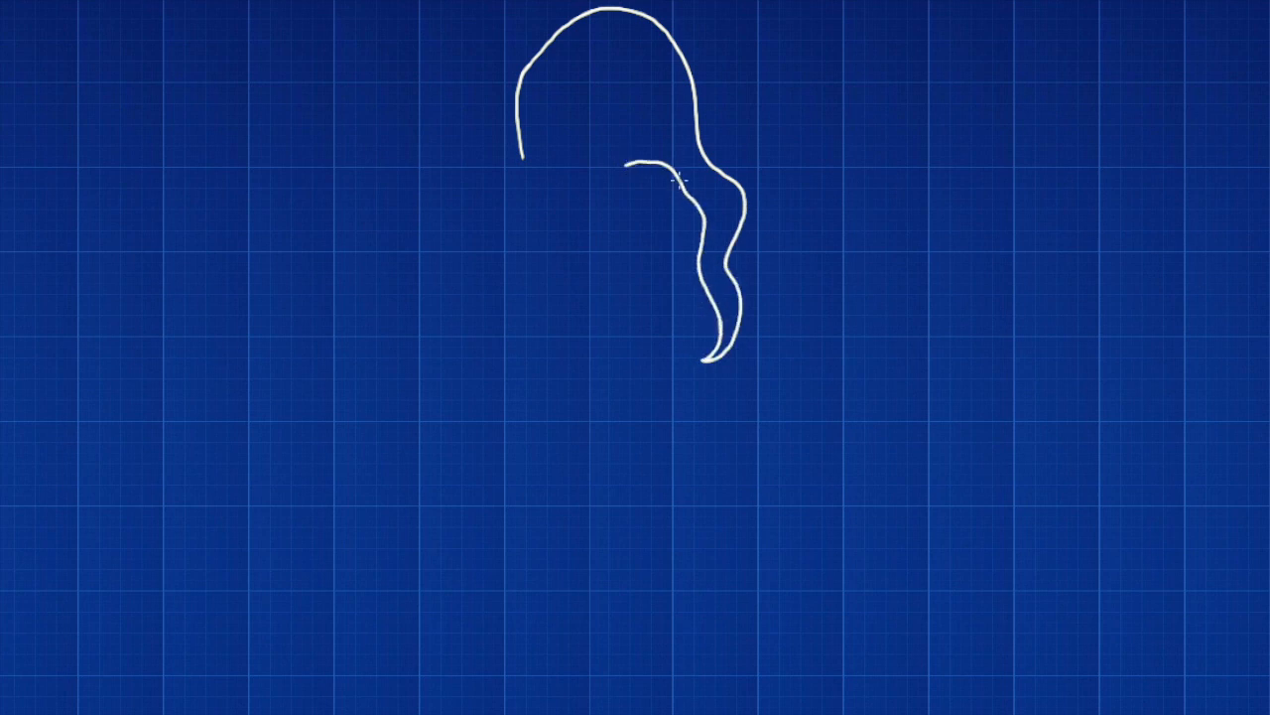
drag(677, 179, 597, 370)
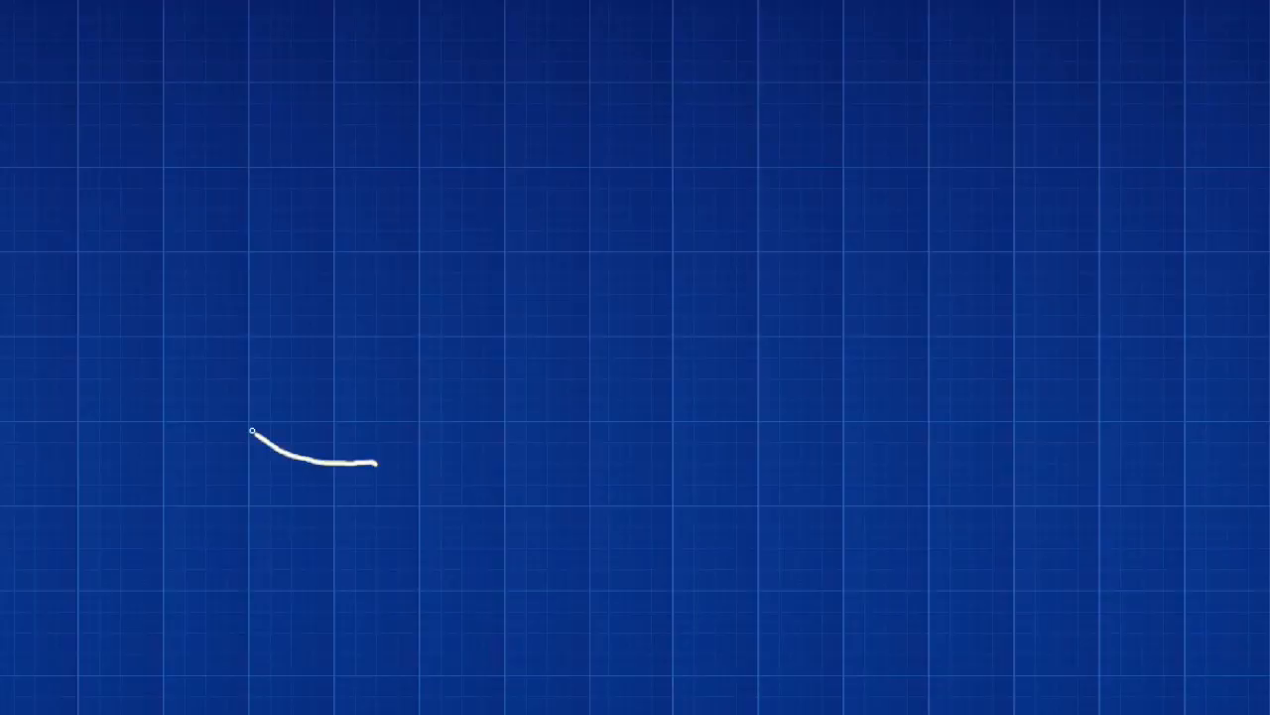
drag(254, 430, 446, 373)
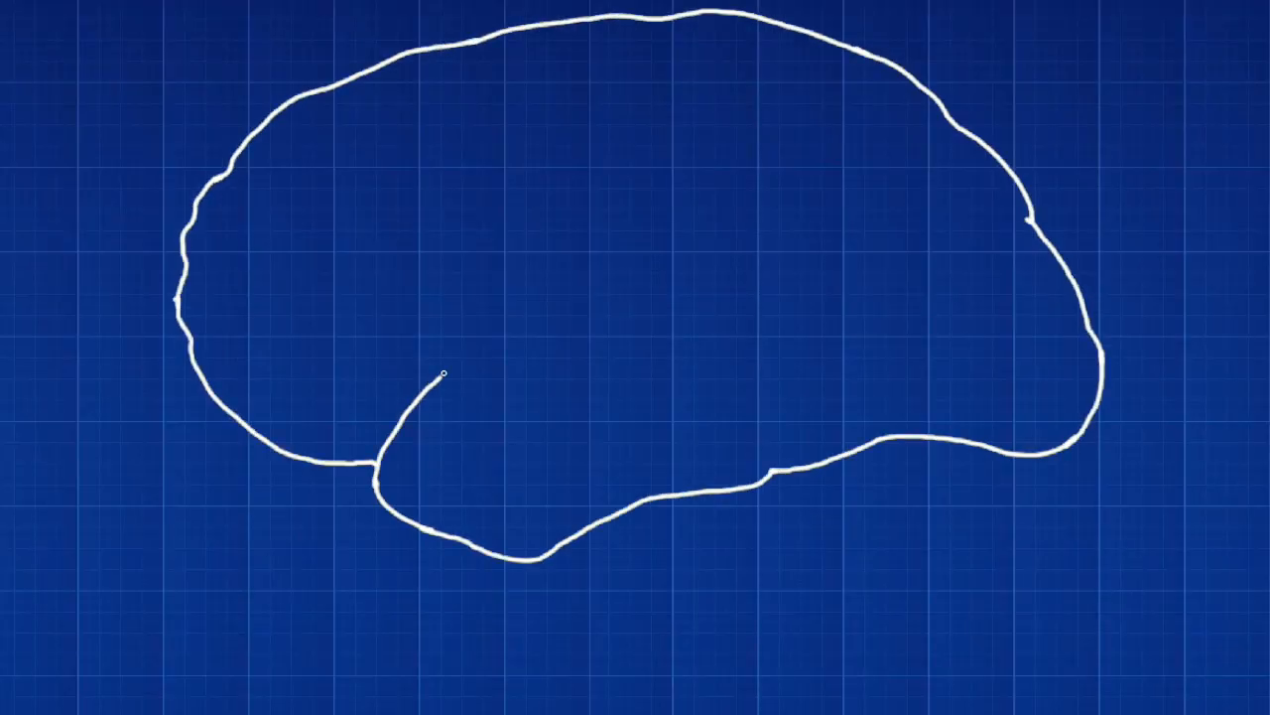